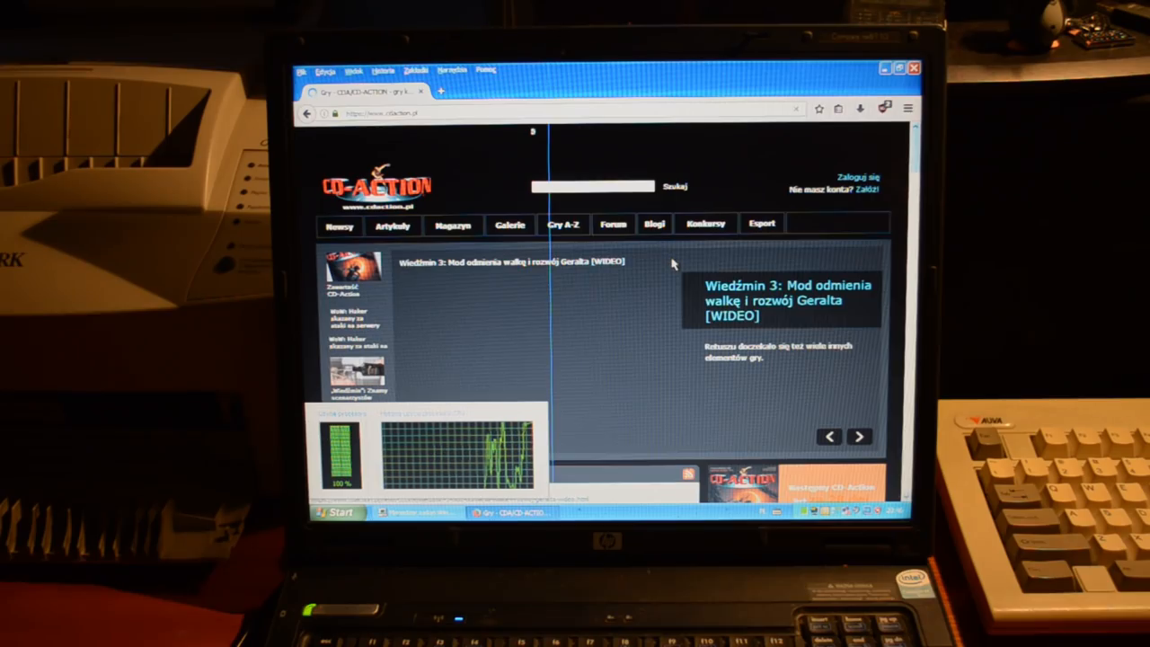
- Start the featured video Komputer ze ŚMIETNIKA za 0 zł Vol. 1 and watch it full screen
scroll(down, 3)
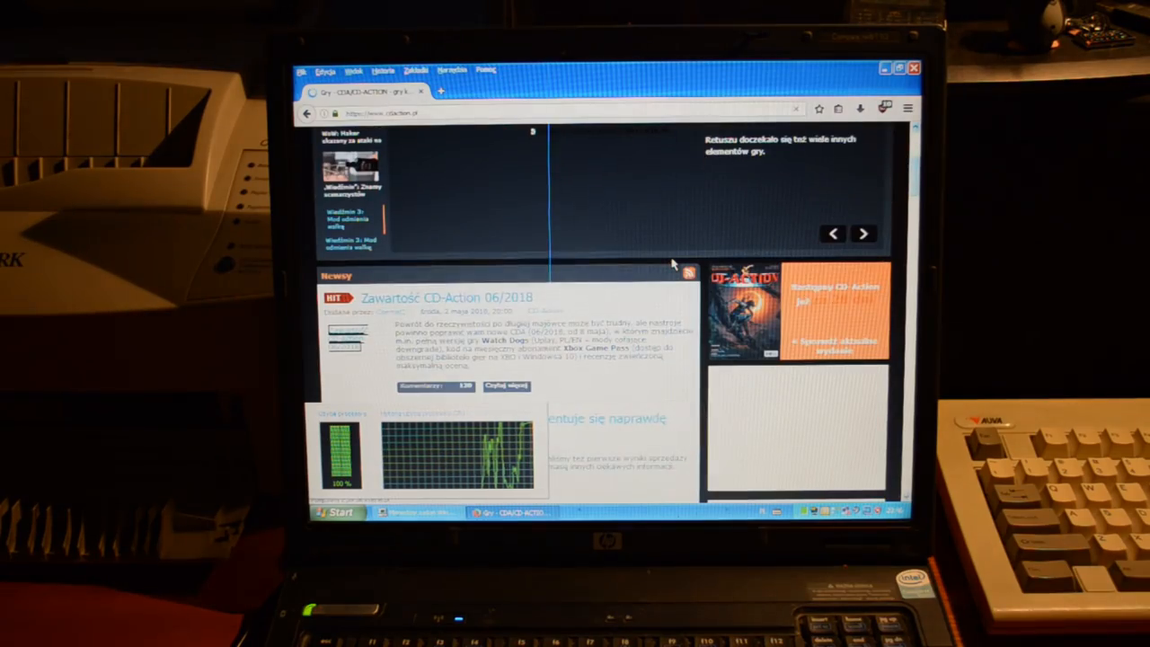
scroll(down, 3)
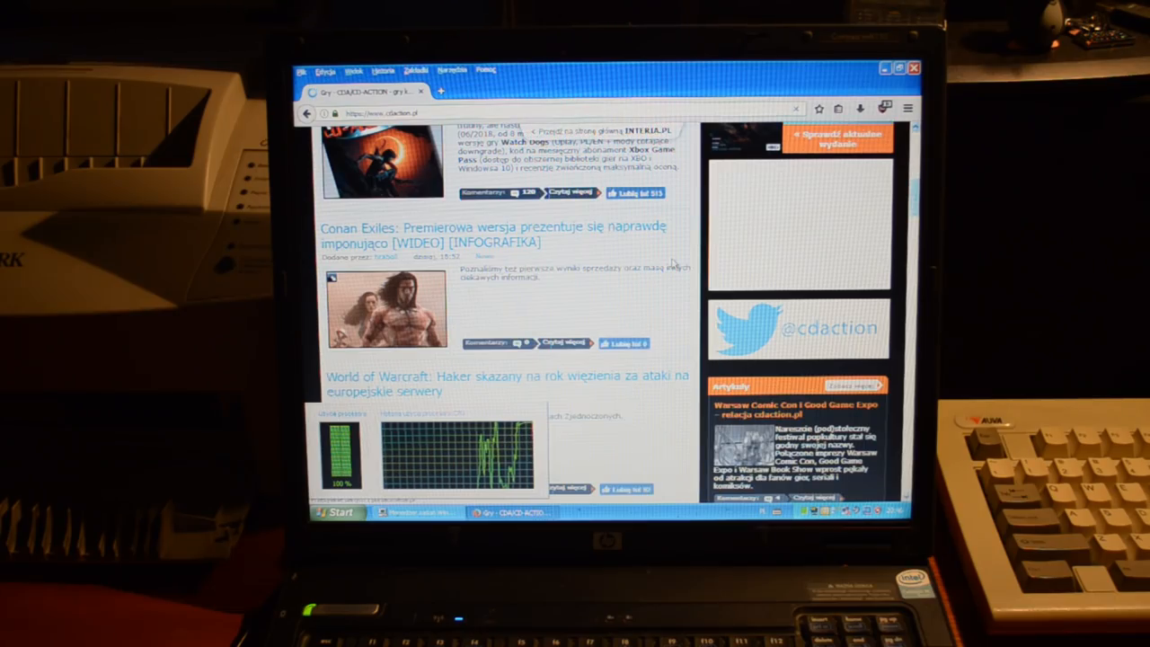
scroll(down, 3)
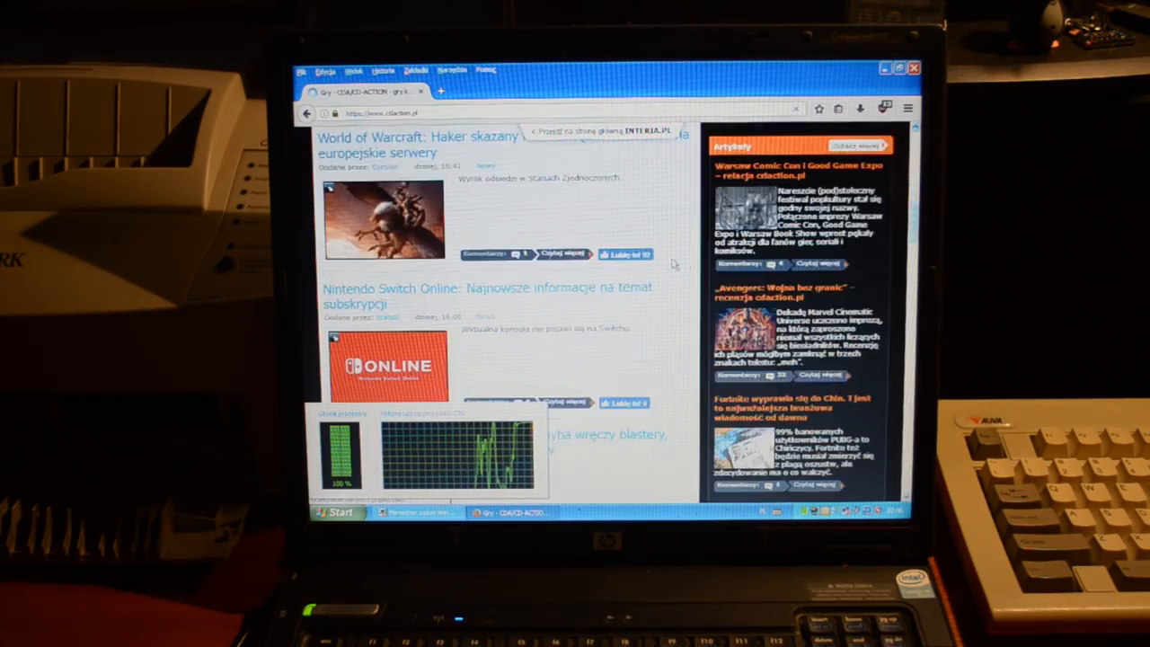
scroll(down, 3)
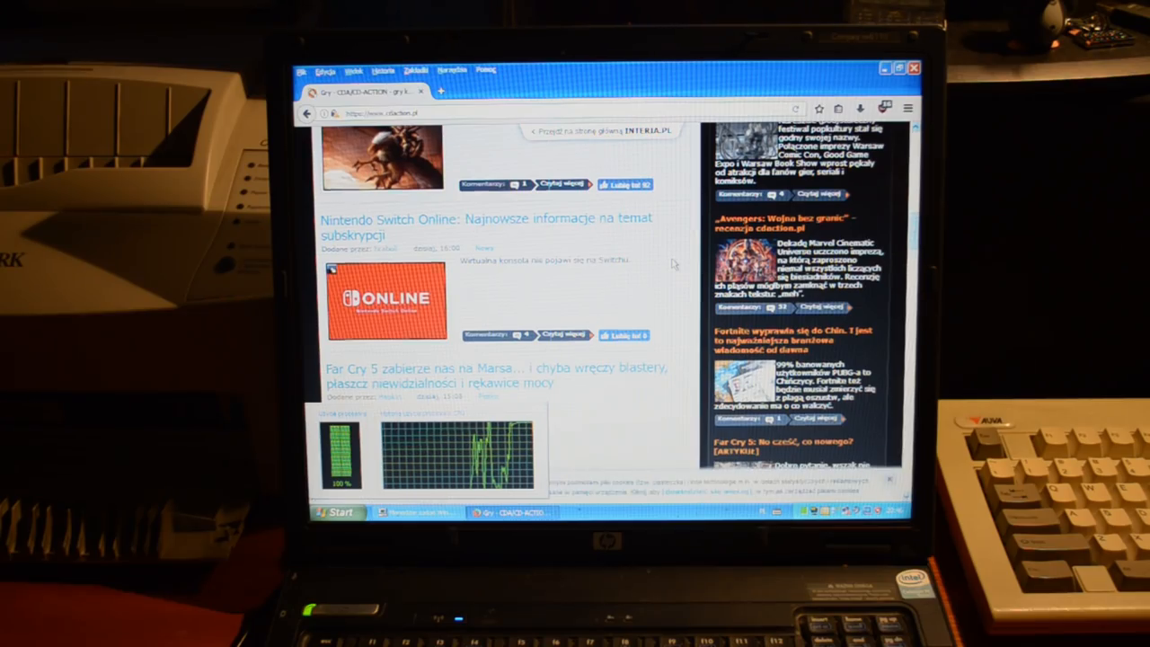
scroll(up, 3)
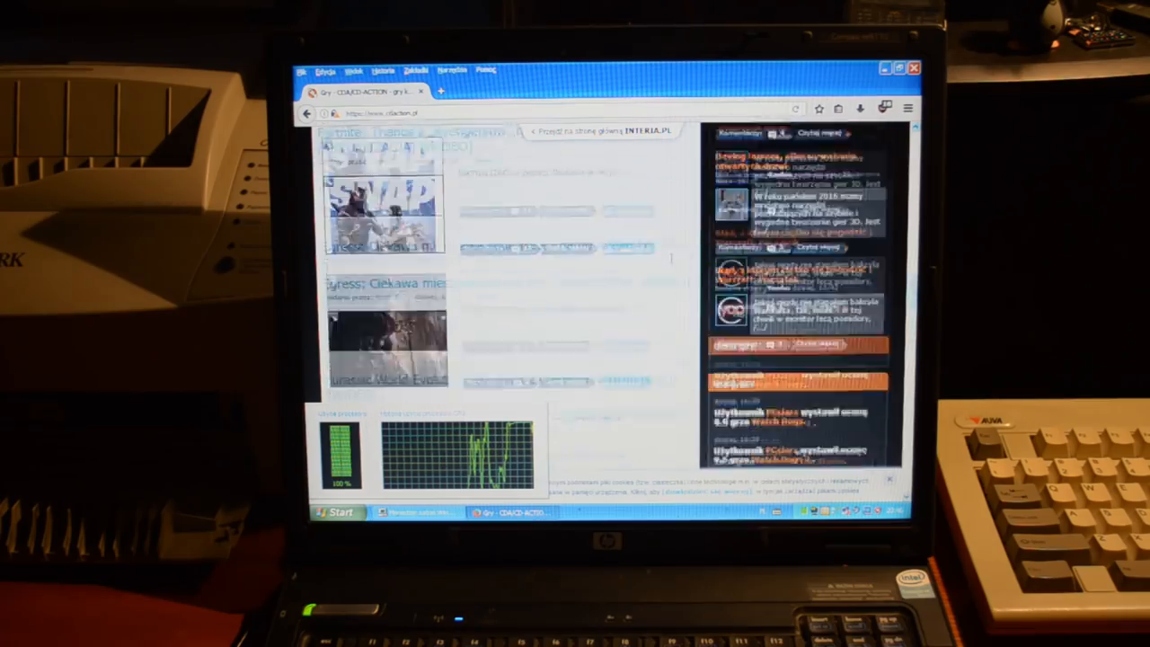
scroll(down, 3)
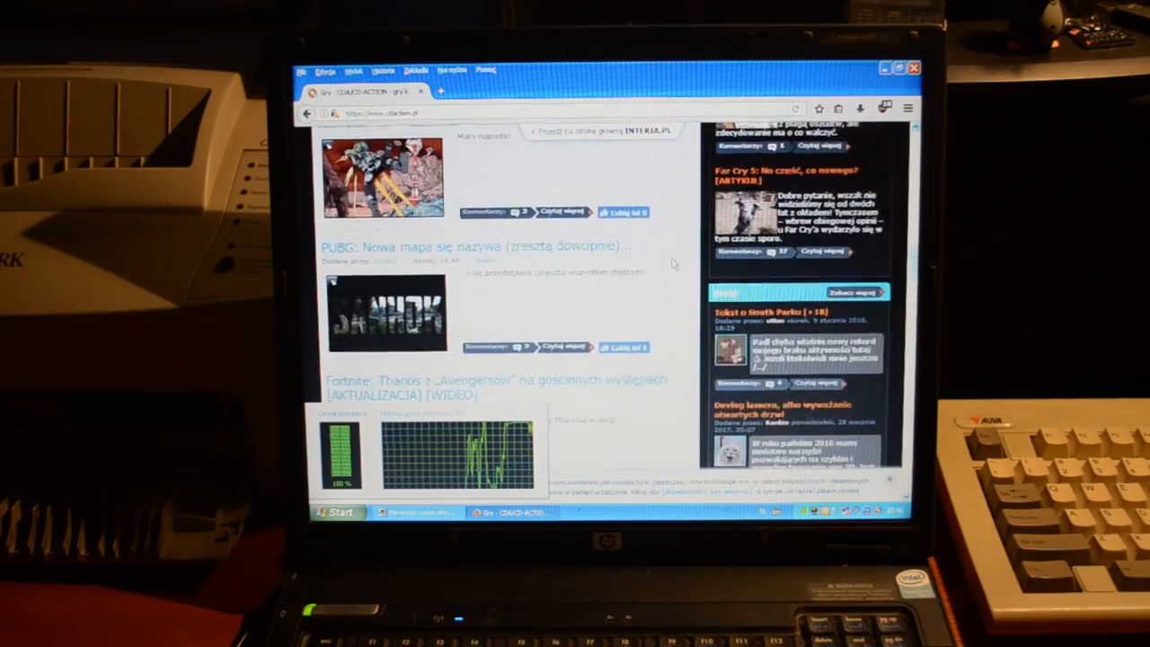
scroll(up, 3)
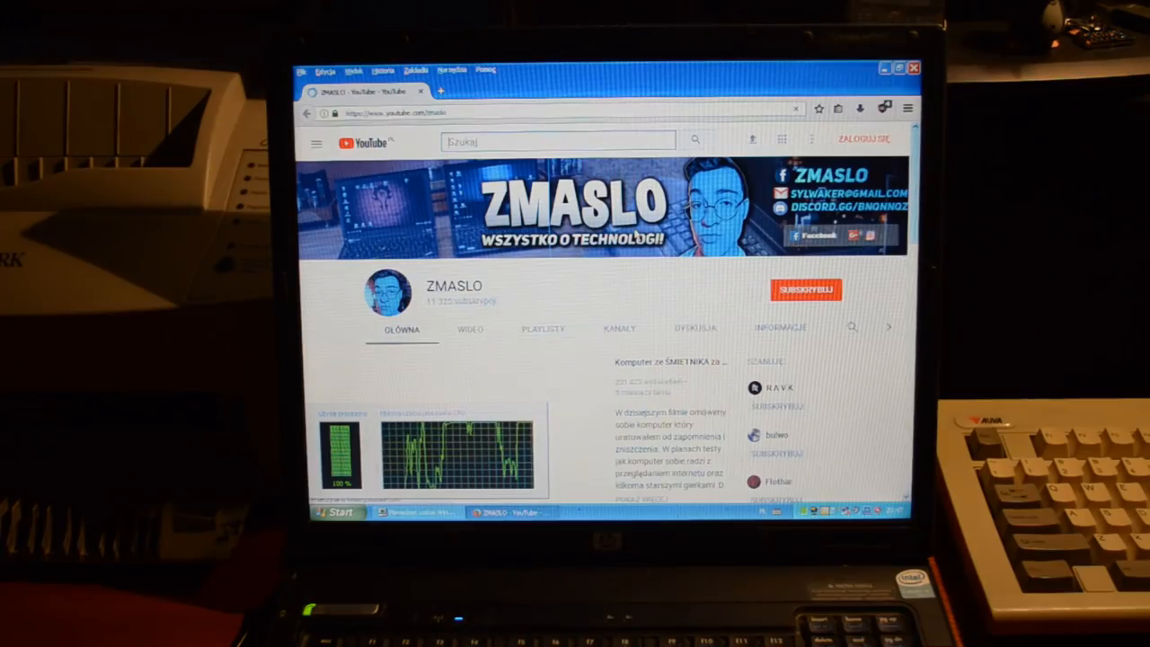
scroll(down, 3)
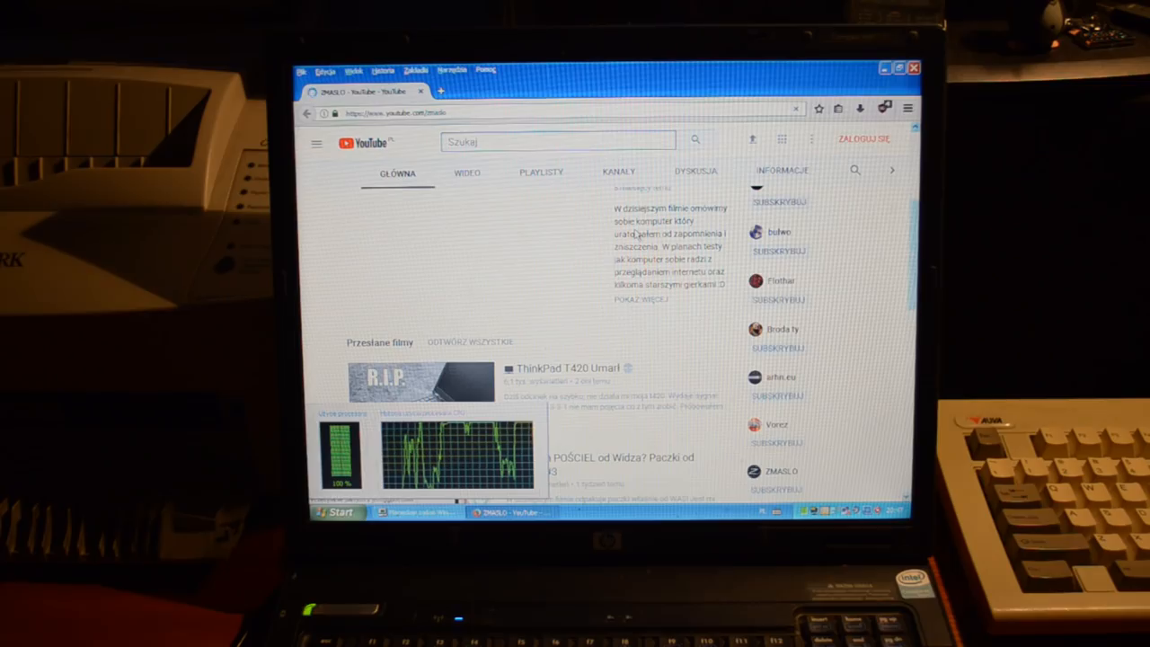
click(471, 237)
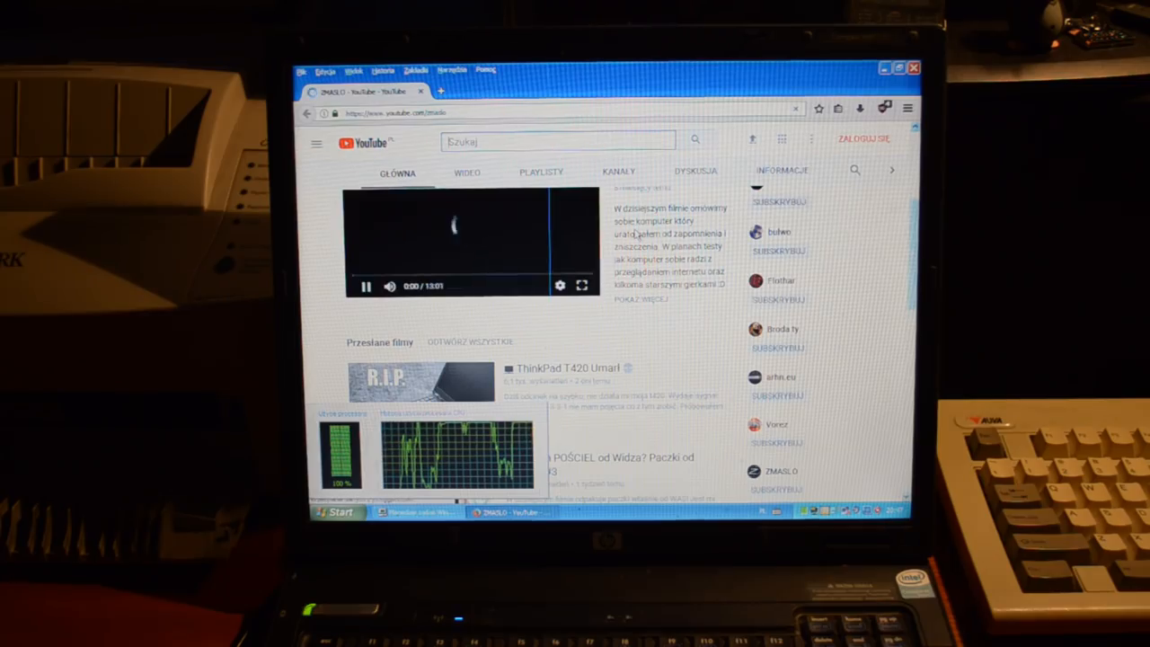
click(582, 285)
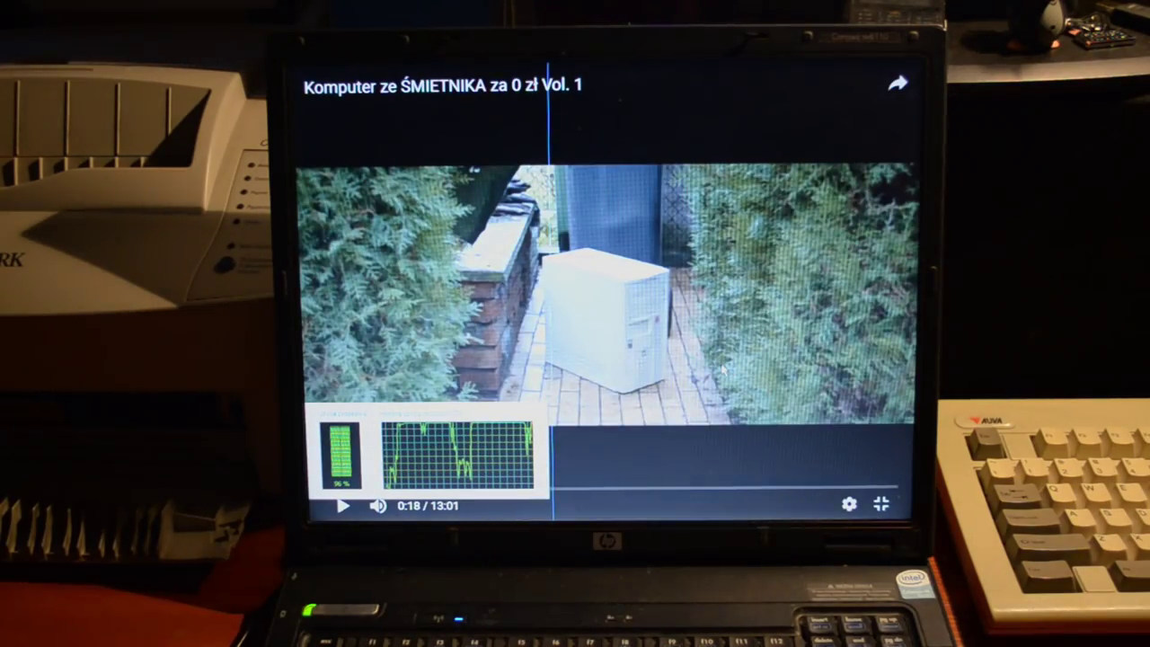
click(343, 505)
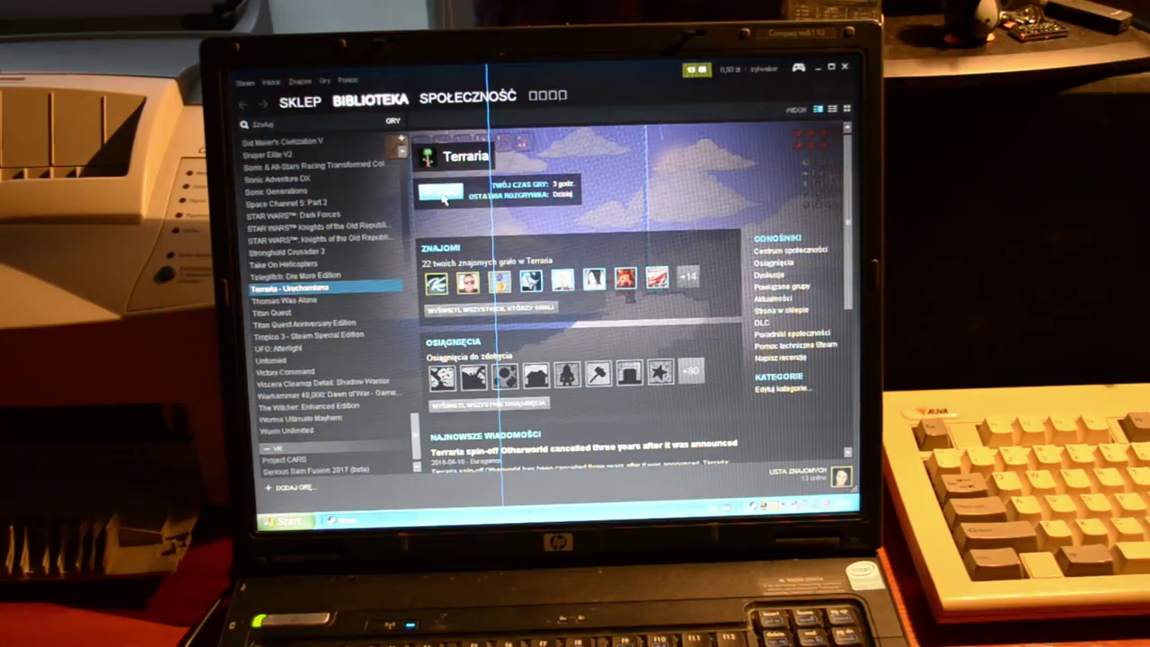
click(440, 194)
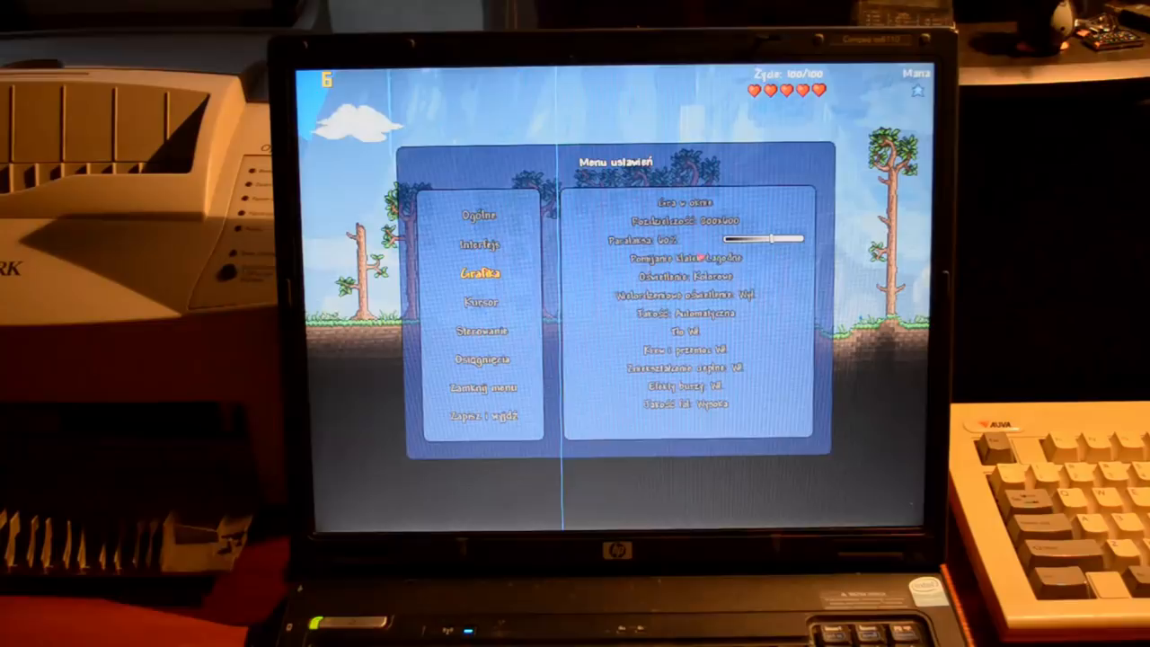
click(680, 259)
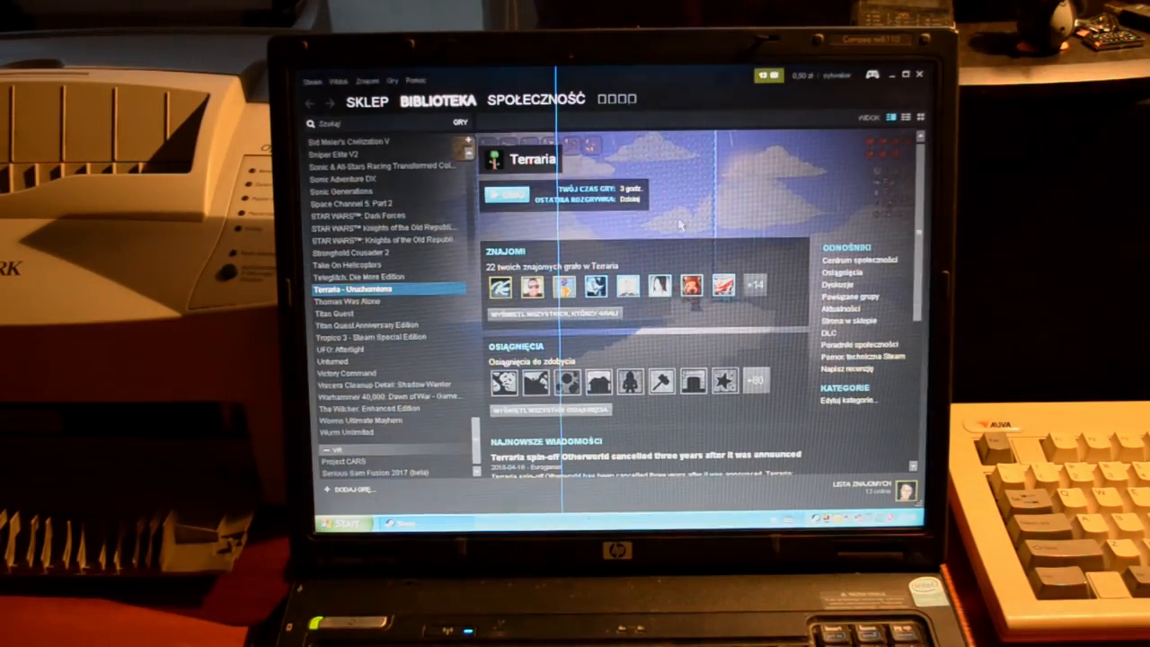
click(507, 194)
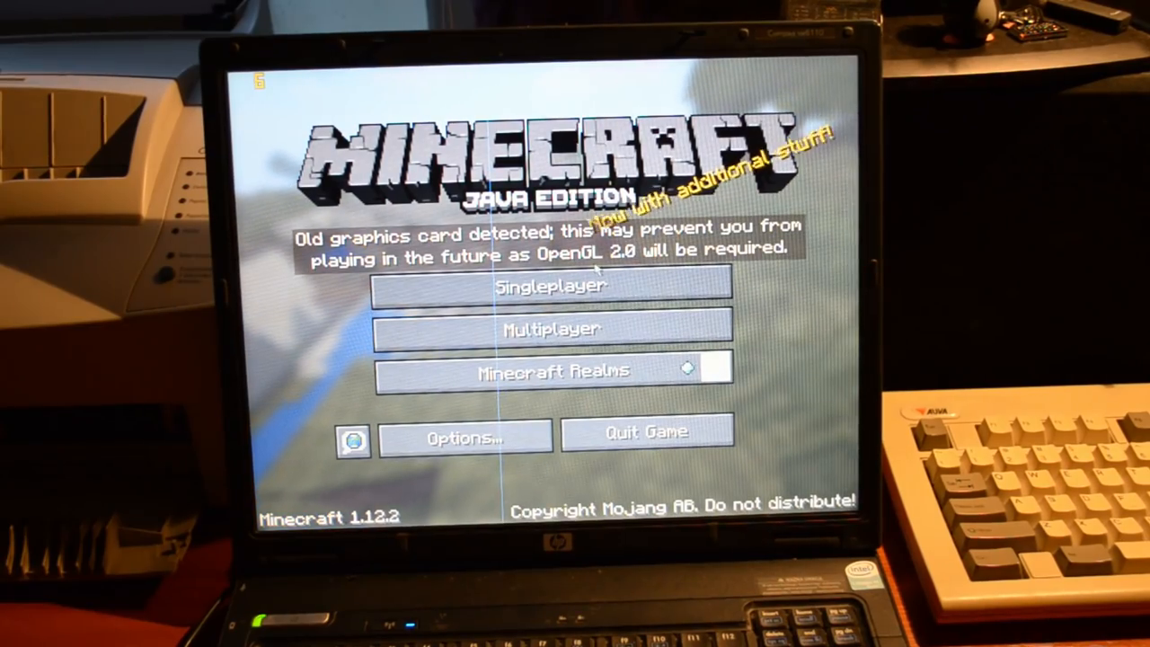
- Load the New World survival world from Singleplayer and toggle the F3 statistics overlay while exploring
click(550, 285)
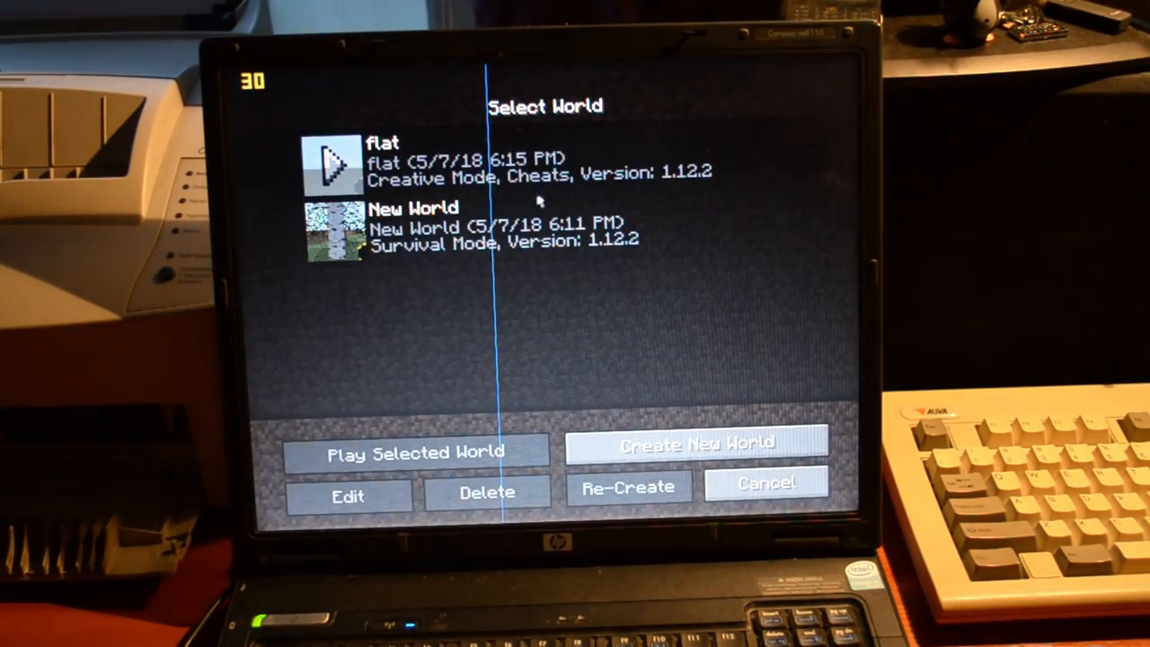
click(415, 453)
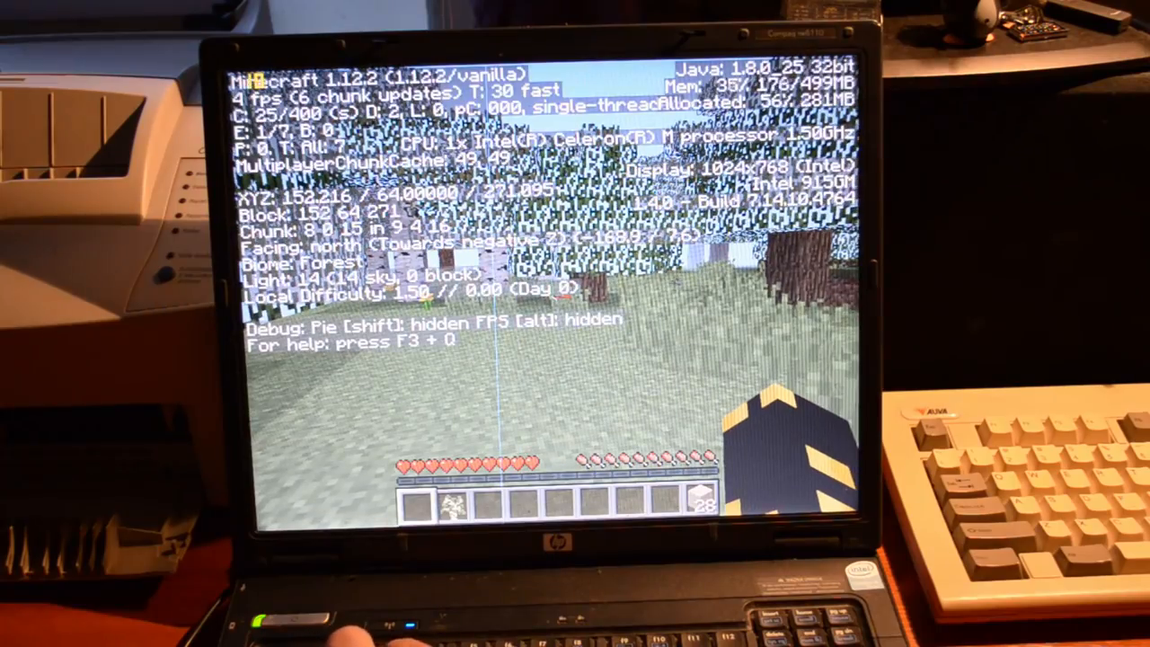
key(f3)
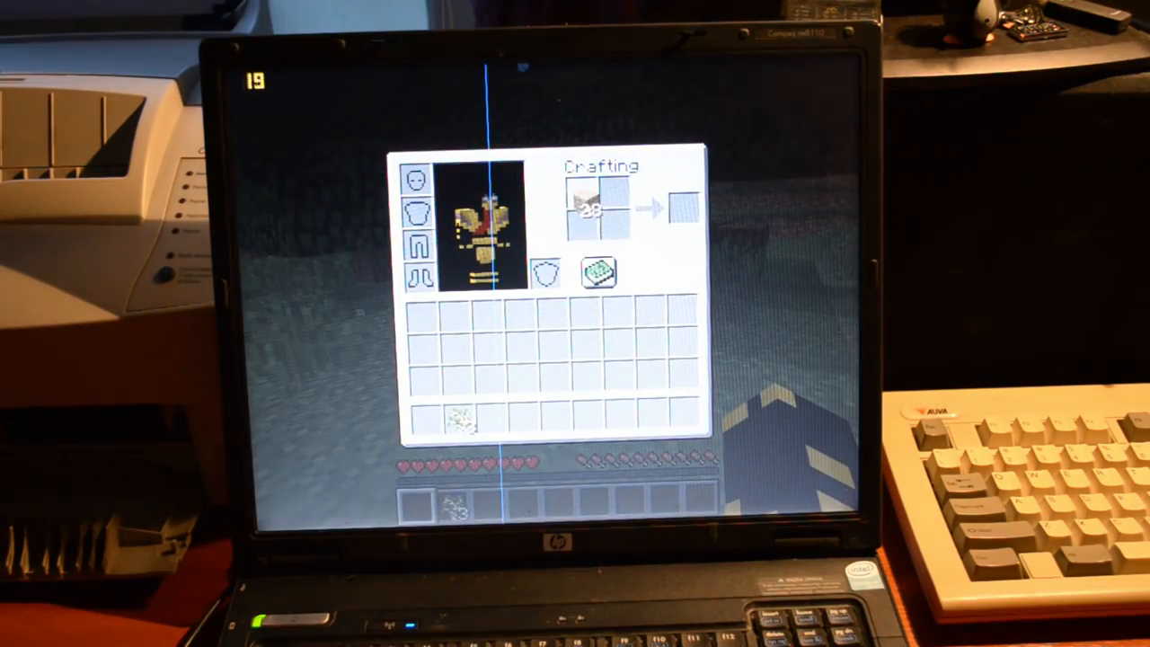
key(Escape)
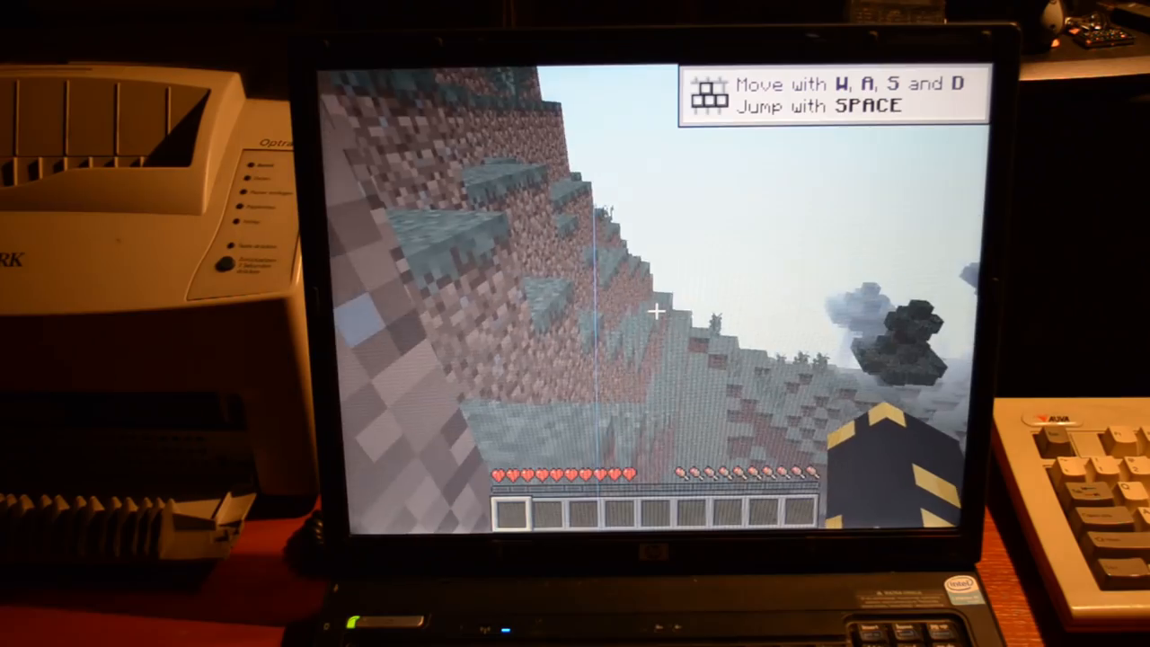
- Toggle the F3 performance statistics overlay on and off around the TNT explosion
key(f3)
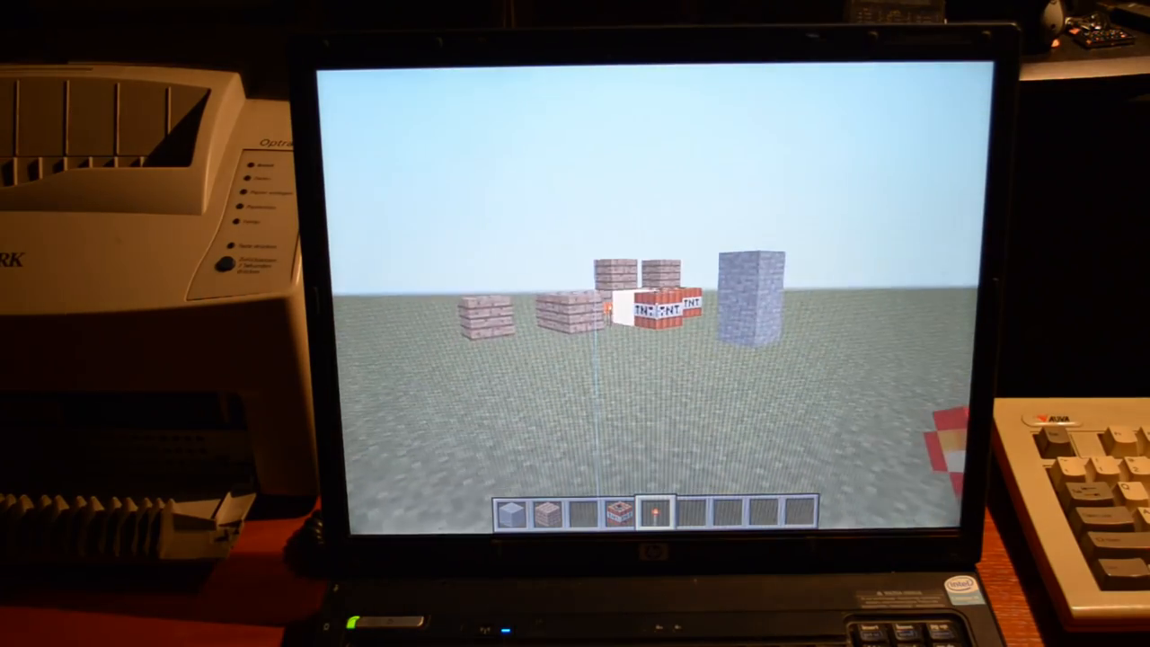
key(F3)
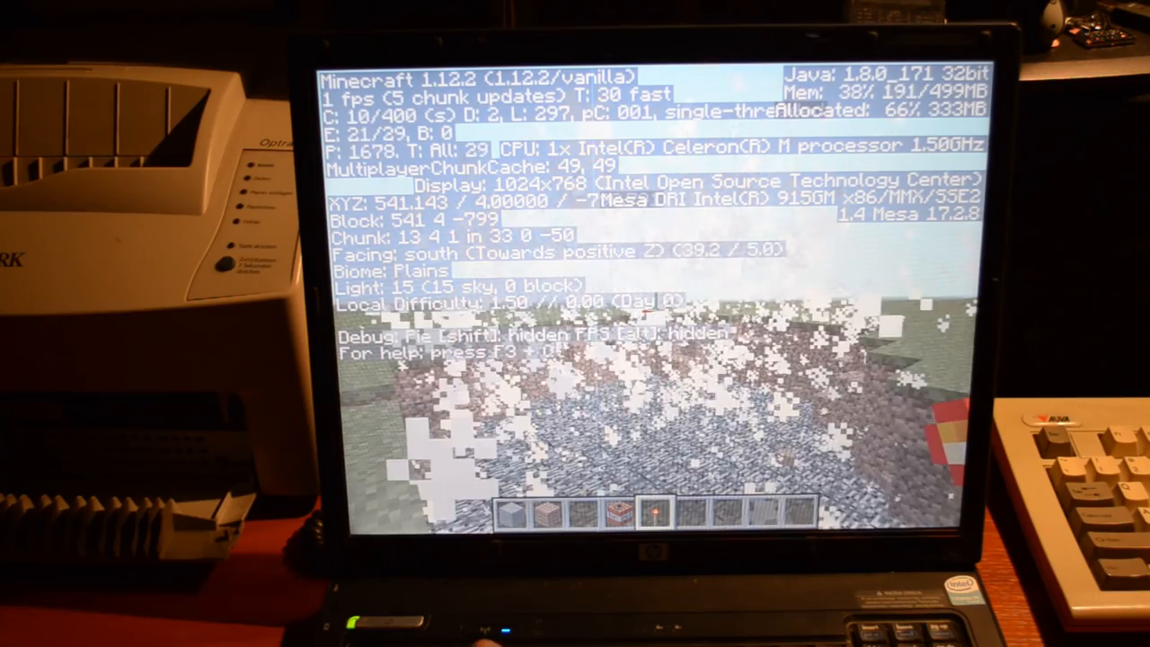
key(f3)
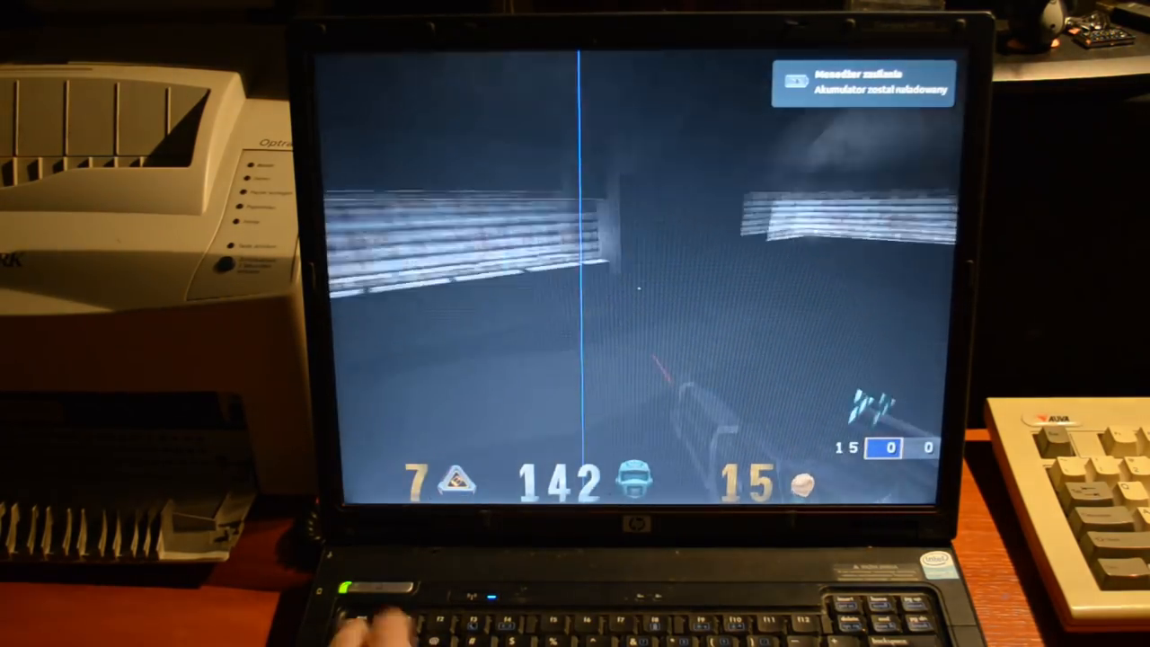
- Leave the OpenArena deathmatch after playing in the dark arena
key(Escape)
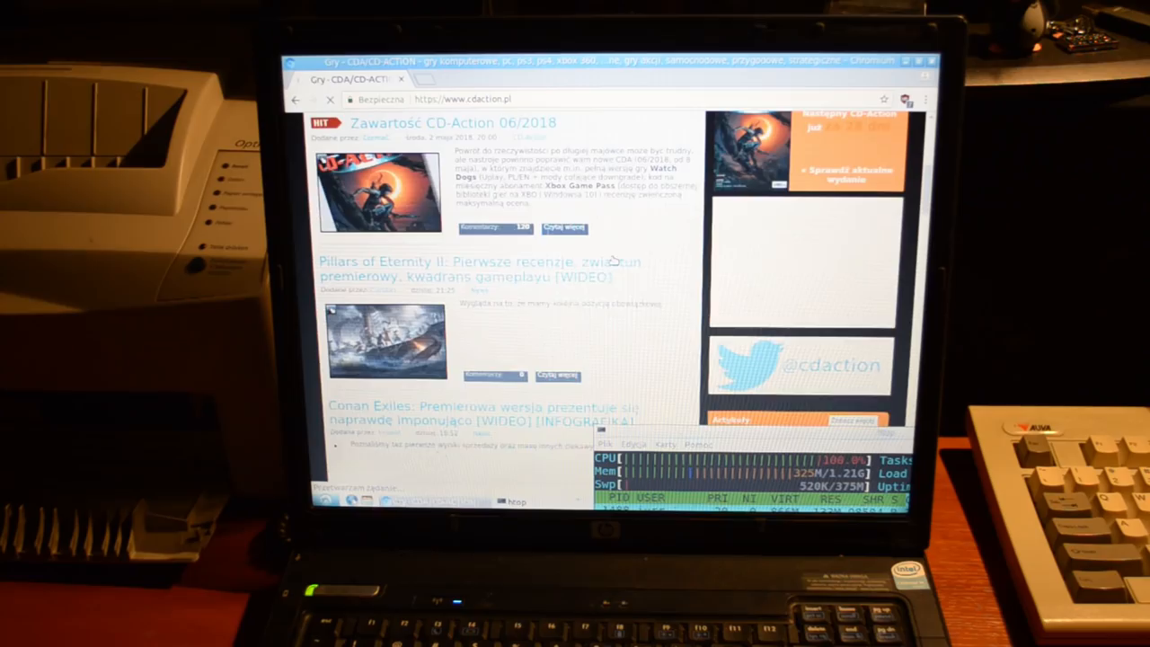
- Scroll through the CD-Action homepage news, then go to the ZMASLO YouTube channel
scroll(down, 3)
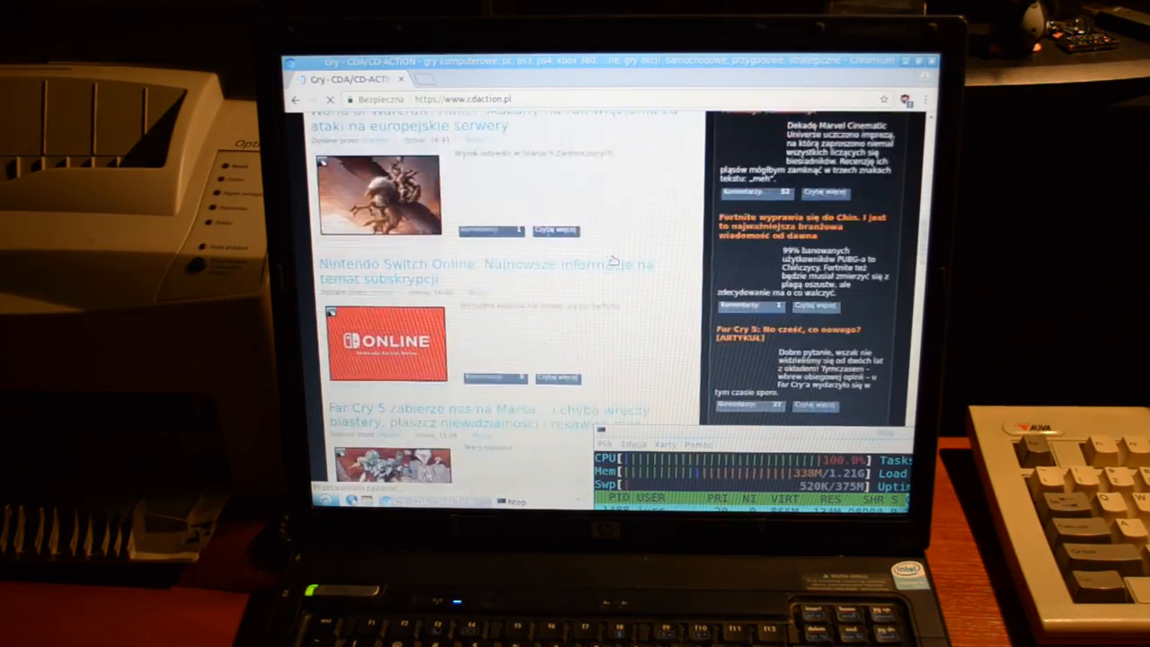
scroll(down, 3)
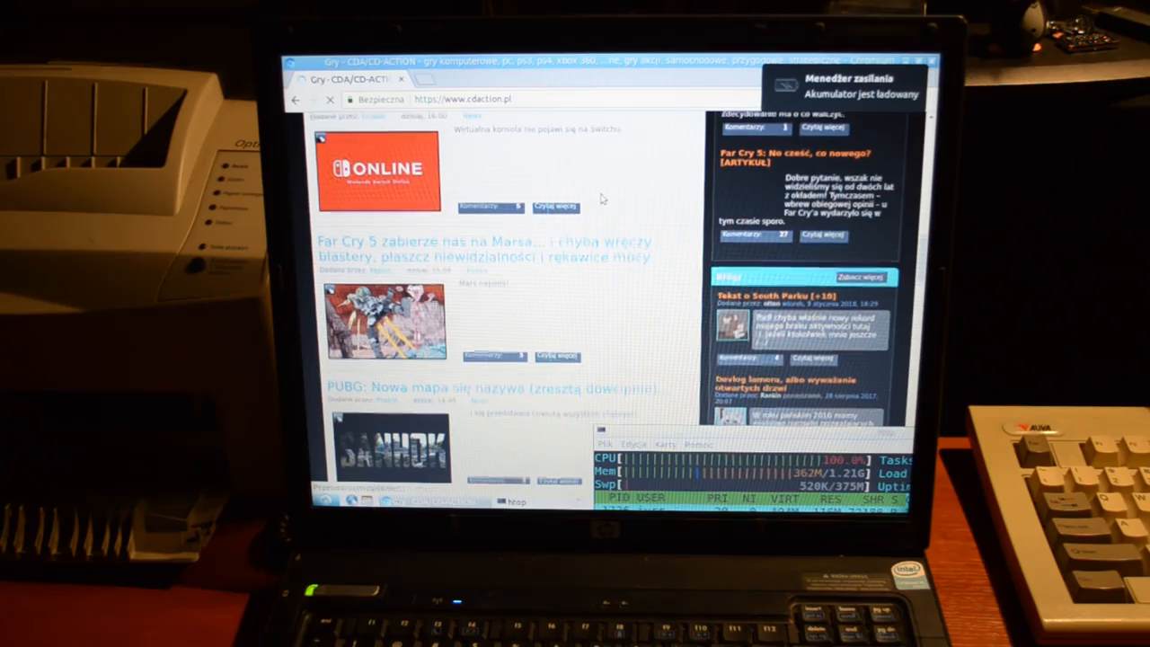
scroll(up, 3)
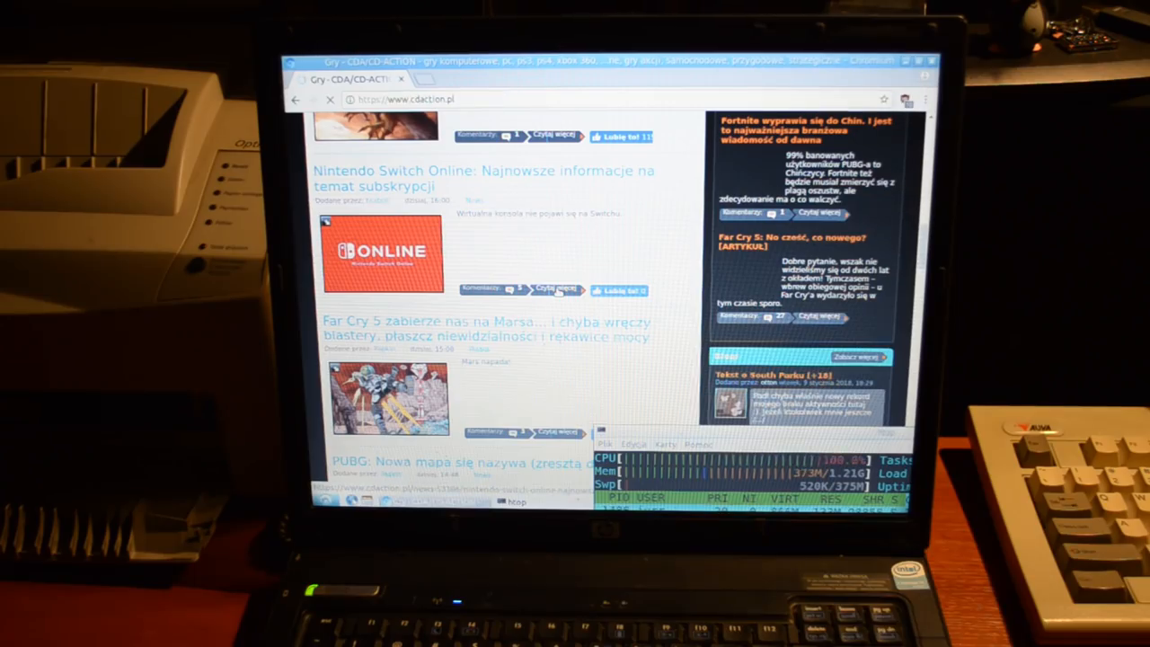
click(484, 178)
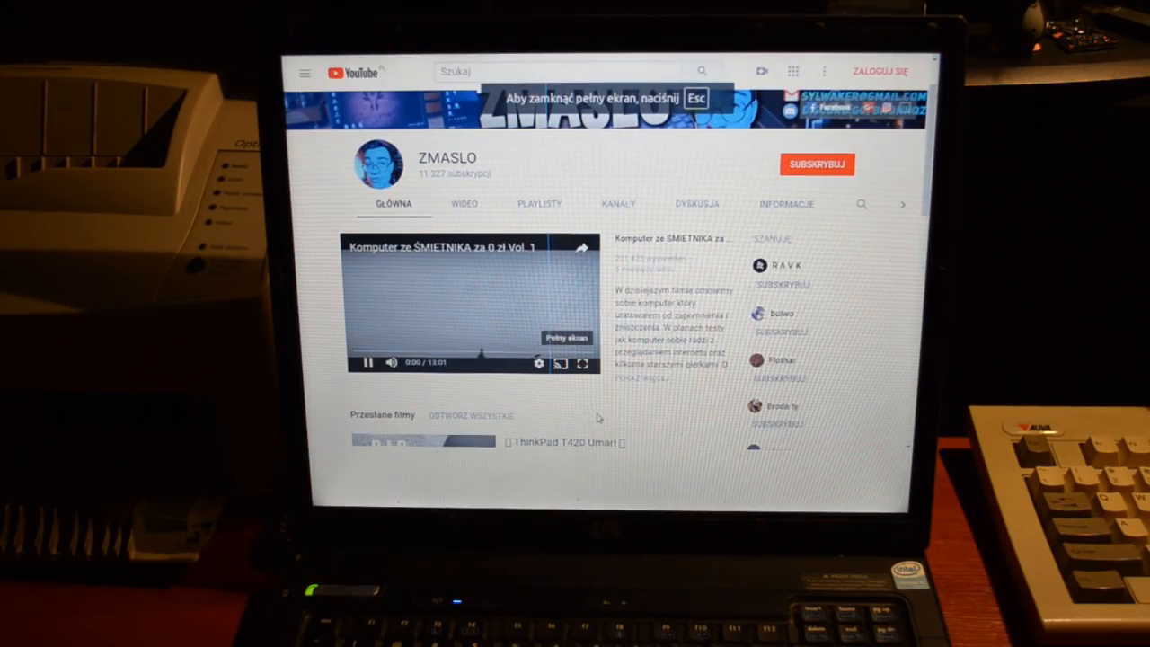
- Switch the playing Komputer ze ŚMIETNIKA za 0 zł Vol. 1 video to full screen
click(582, 363)
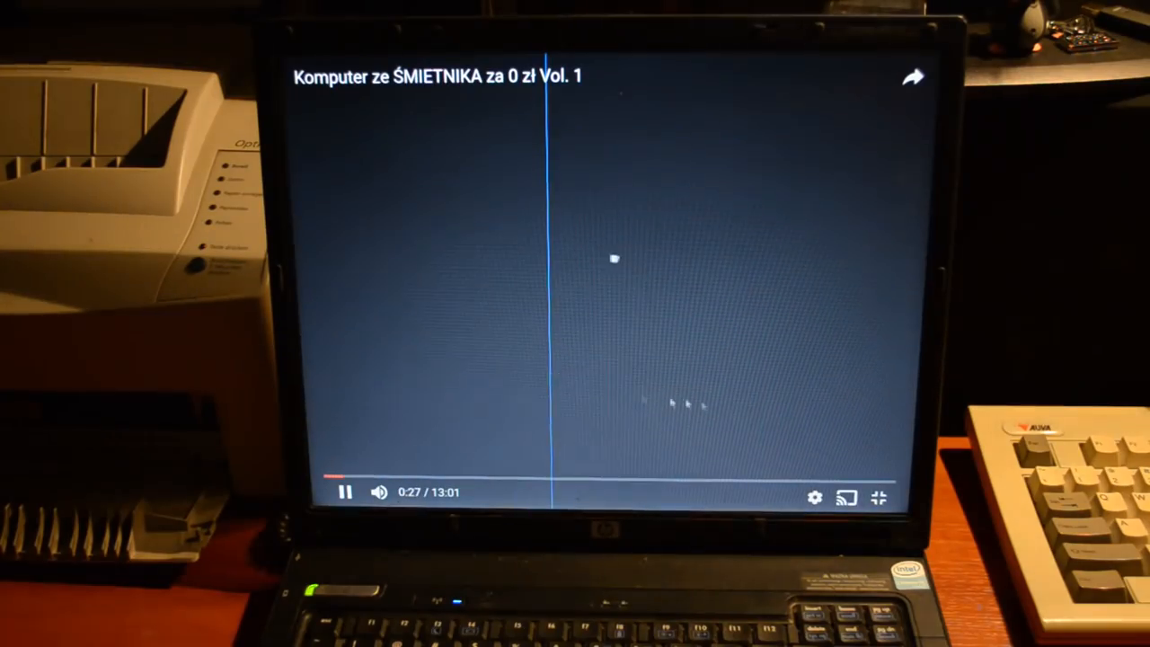